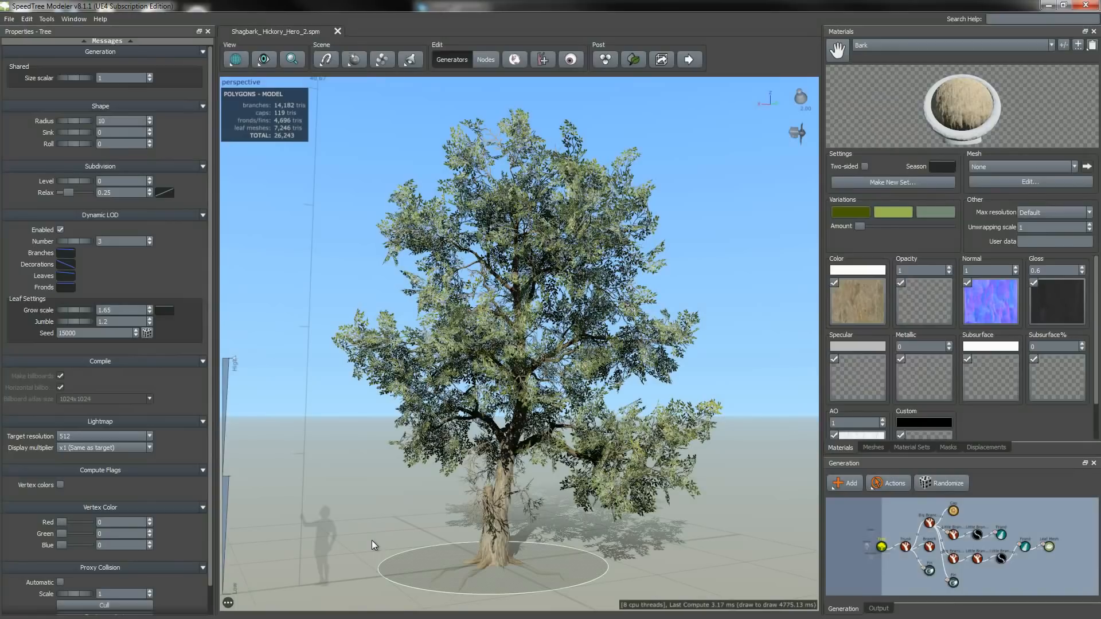
pyautogui.moveTo(345, 373)
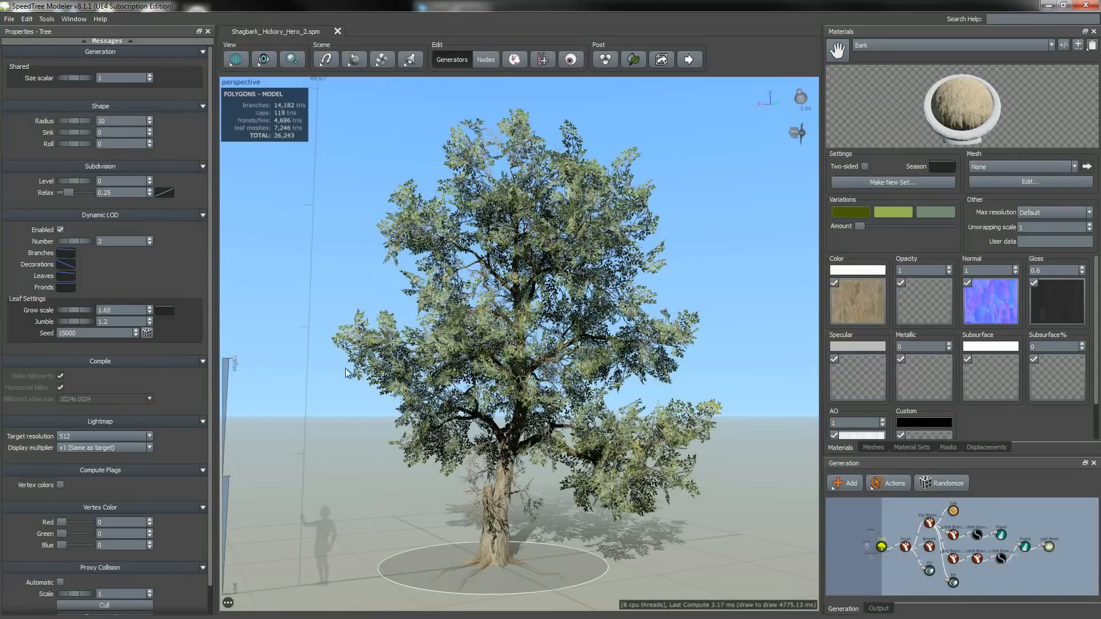
pyautogui.moveTo(655, 420)
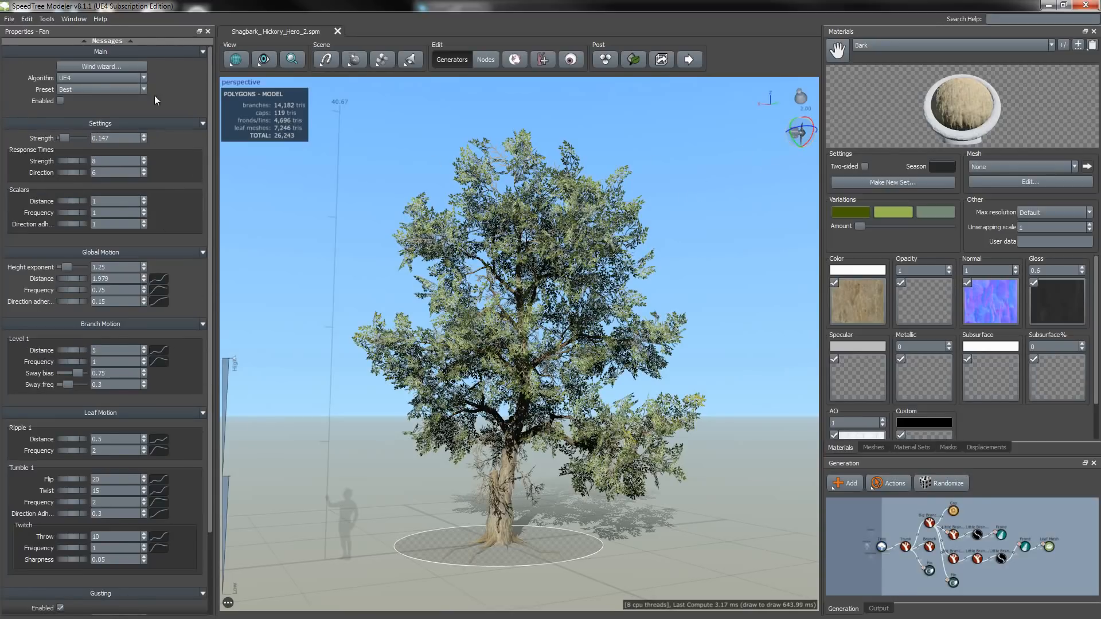
# Inspect the wind fan's UE4 wind preset, then reselect the tree in the viewport
pyautogui.rightClick(806, 138)
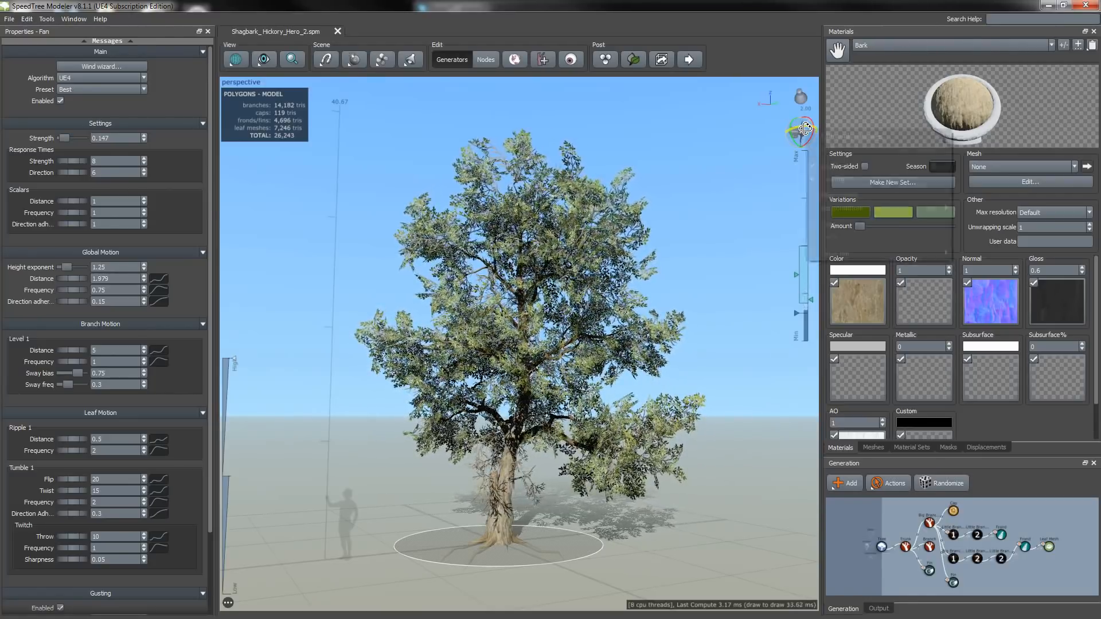
pyautogui.click(60, 101)
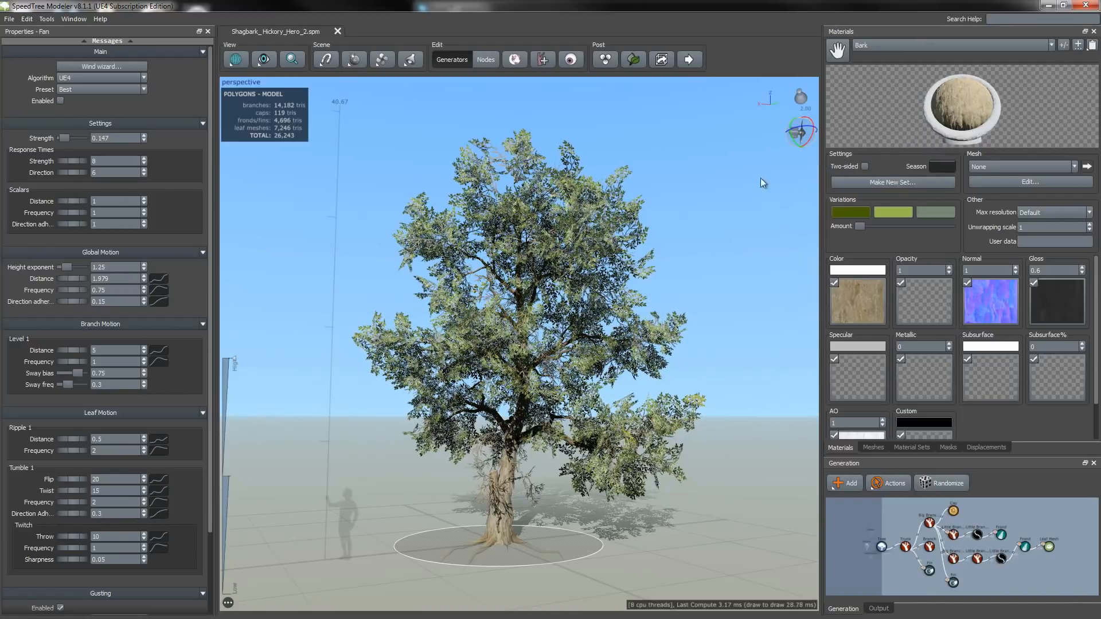
pyautogui.moveTo(237, 404)
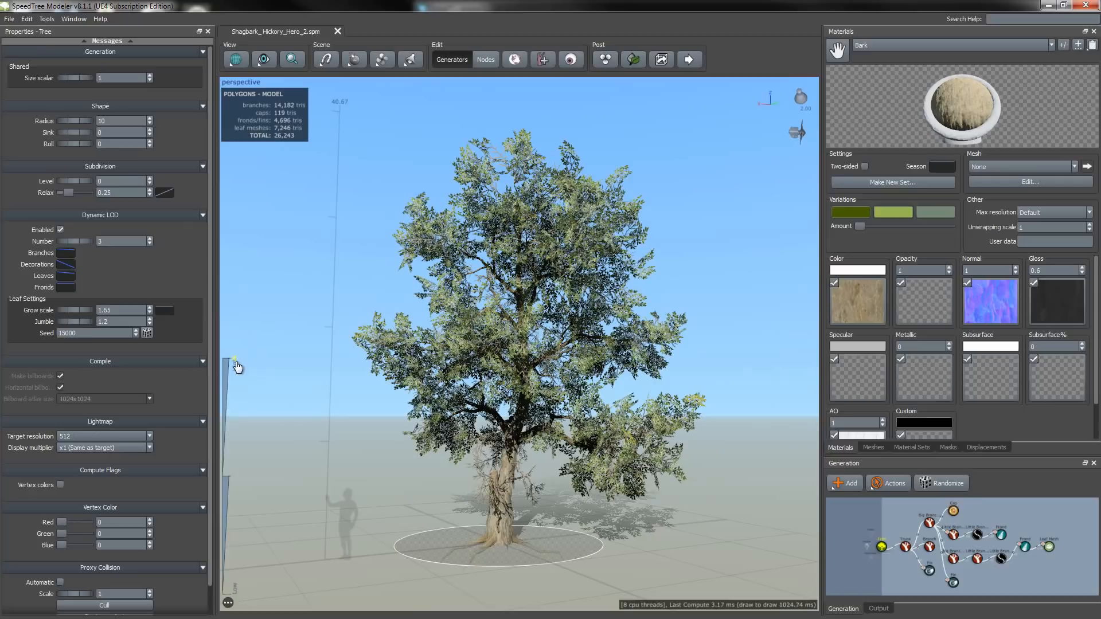
pyautogui.moveTo(236, 365); pyautogui.dragTo(225, 477)
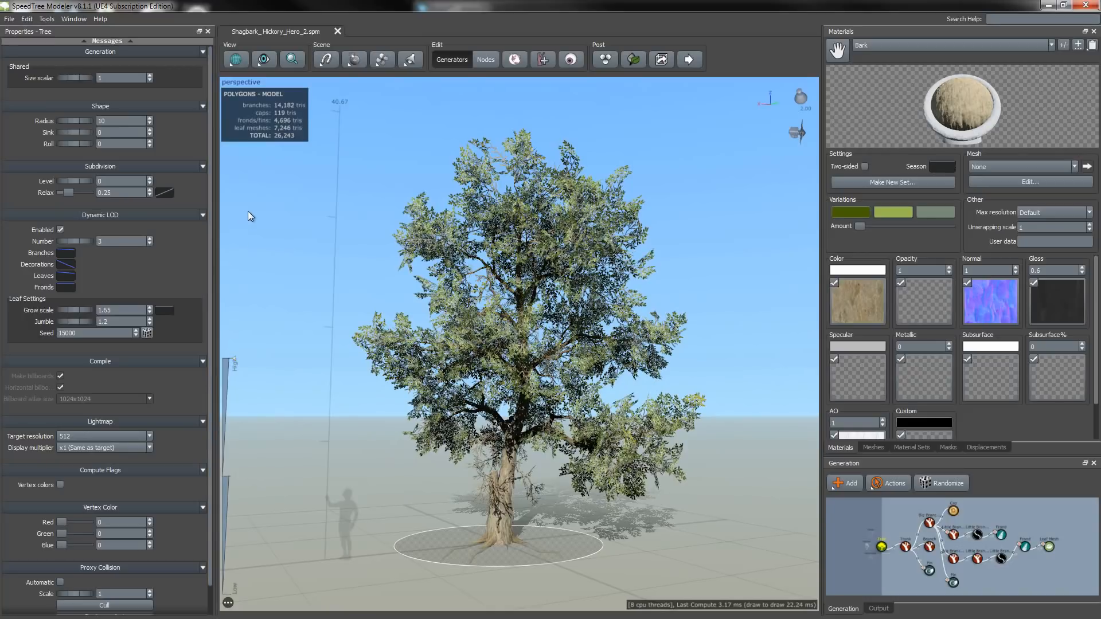
pyautogui.click(235, 58)
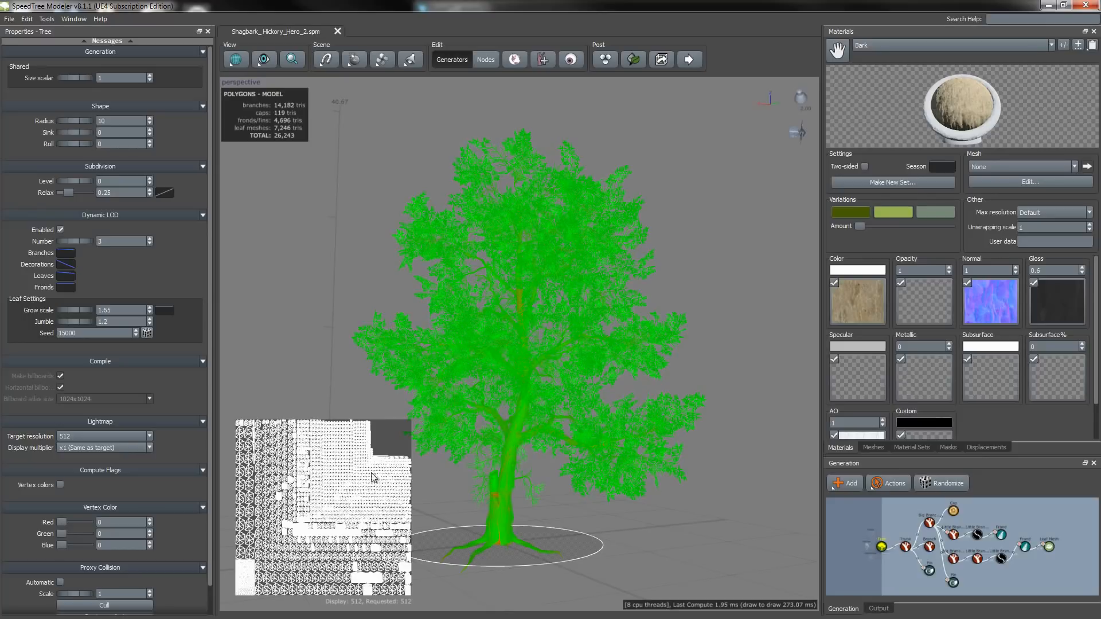
pyautogui.moveTo(355, 608)
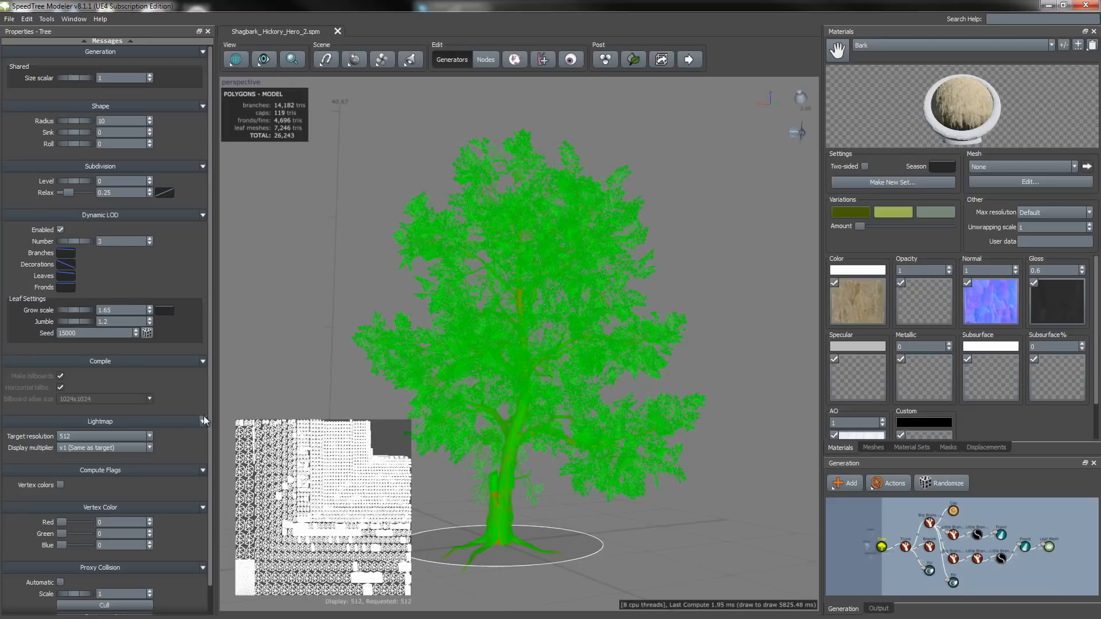
pyautogui.click(236, 58)
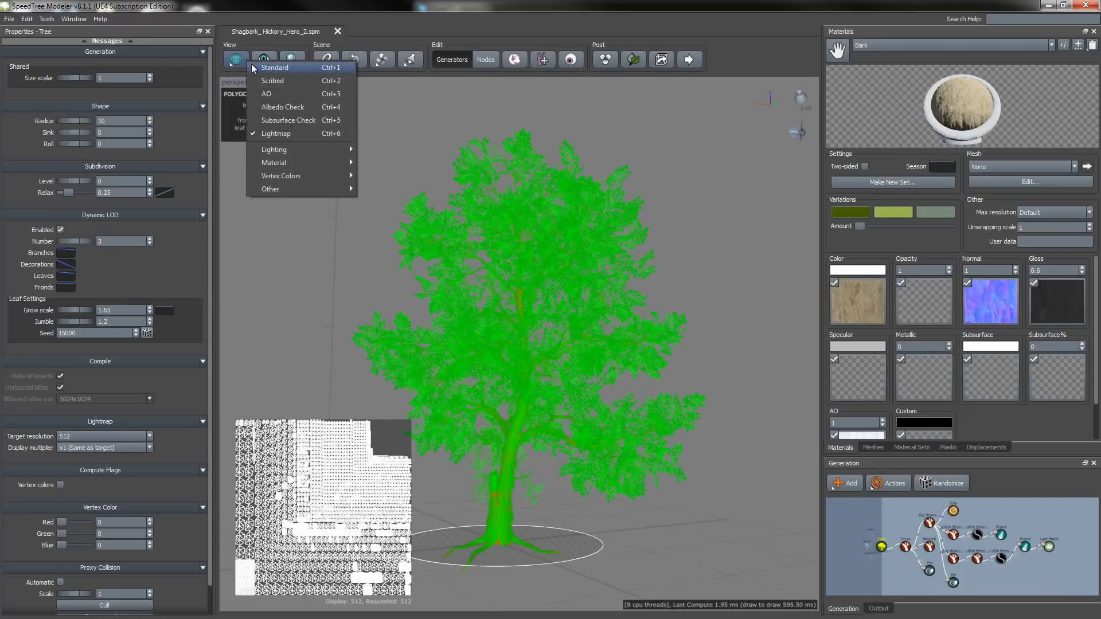
pyautogui.click(274, 67)
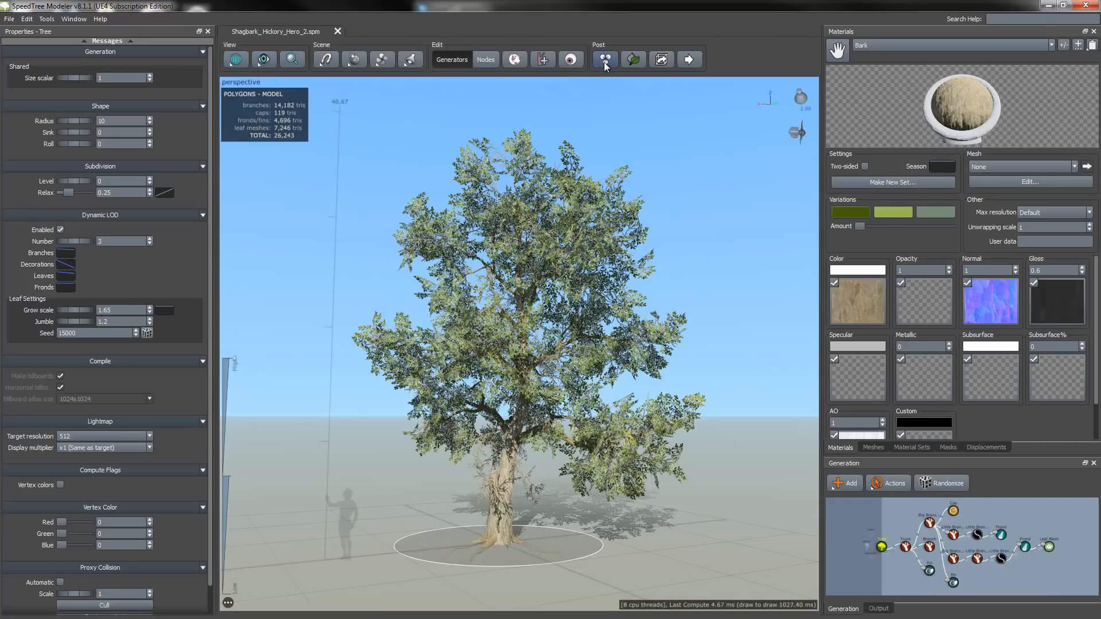
# Export the Shagbark Hickory to Content/Speedtree2 with All LODs and UE4 packing
pyautogui.click(604, 59)
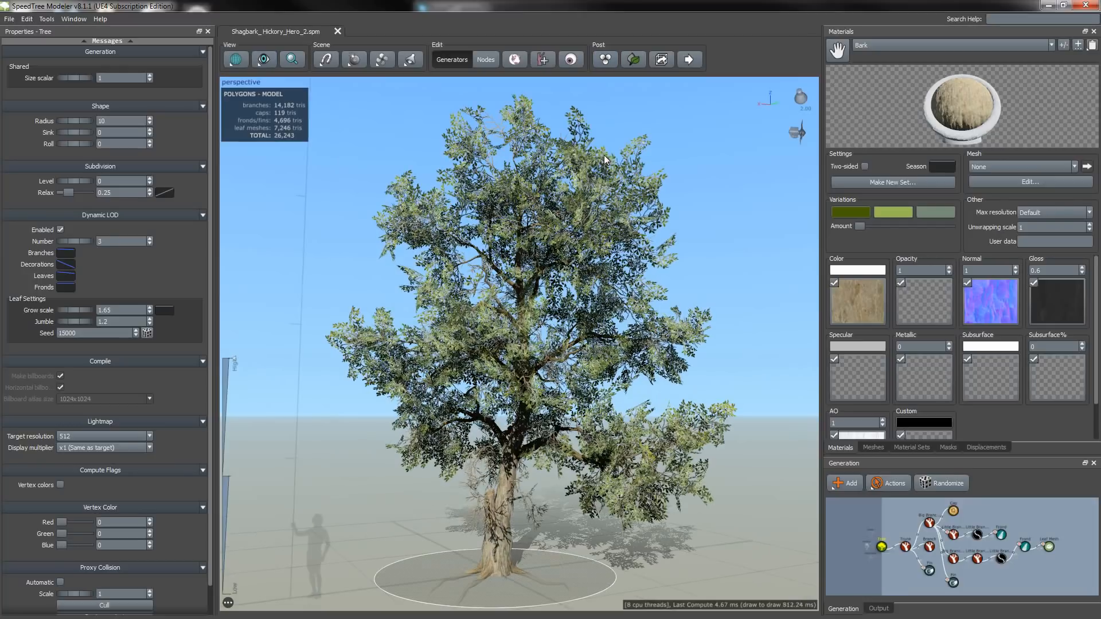
pyautogui.click(9, 19)
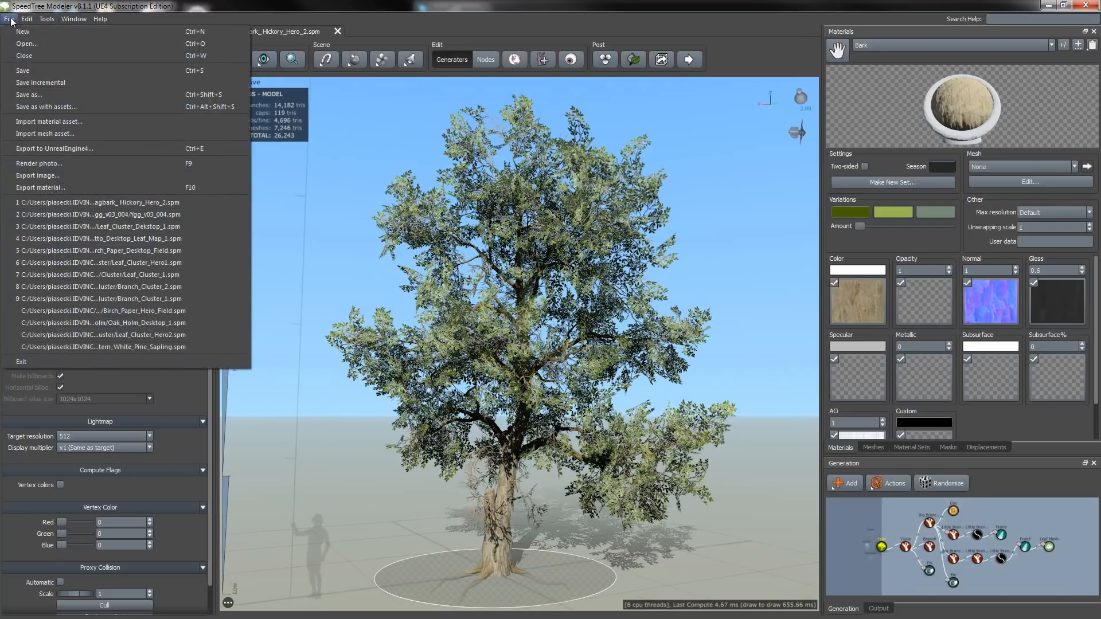
pyautogui.moveTo(113, 152)
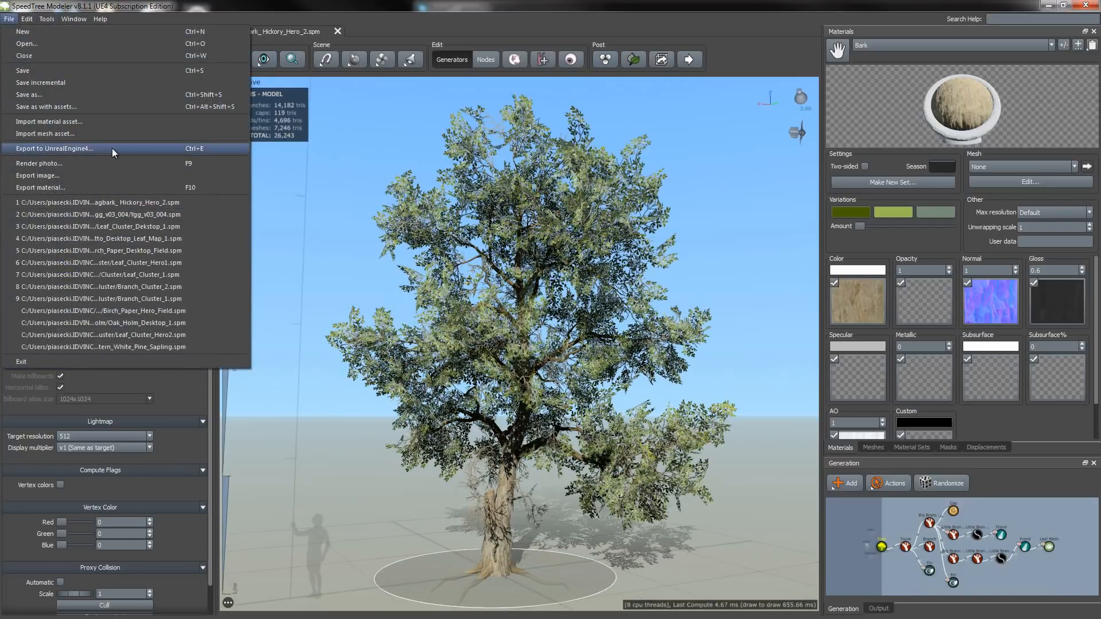
pyautogui.click(54, 148)
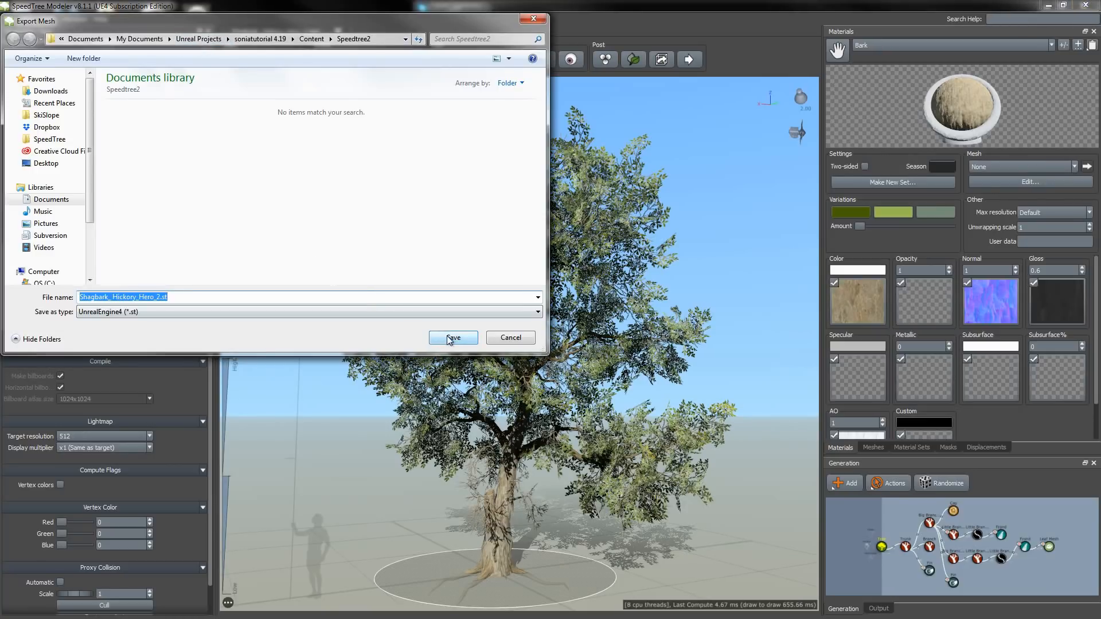
pyautogui.click(451, 338)
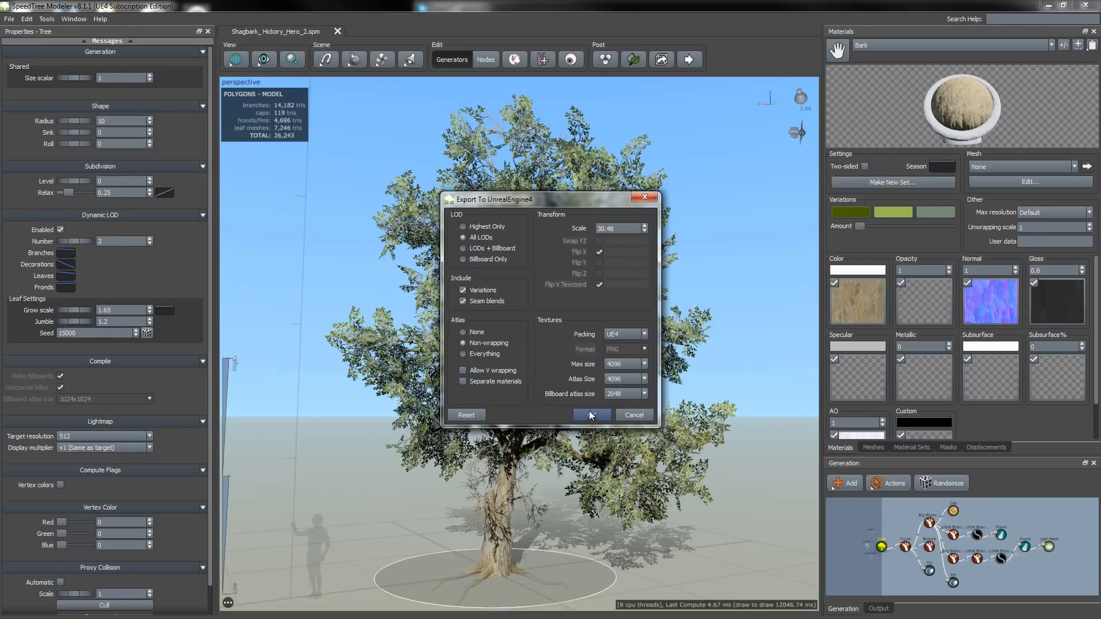
pyautogui.click(589, 414)
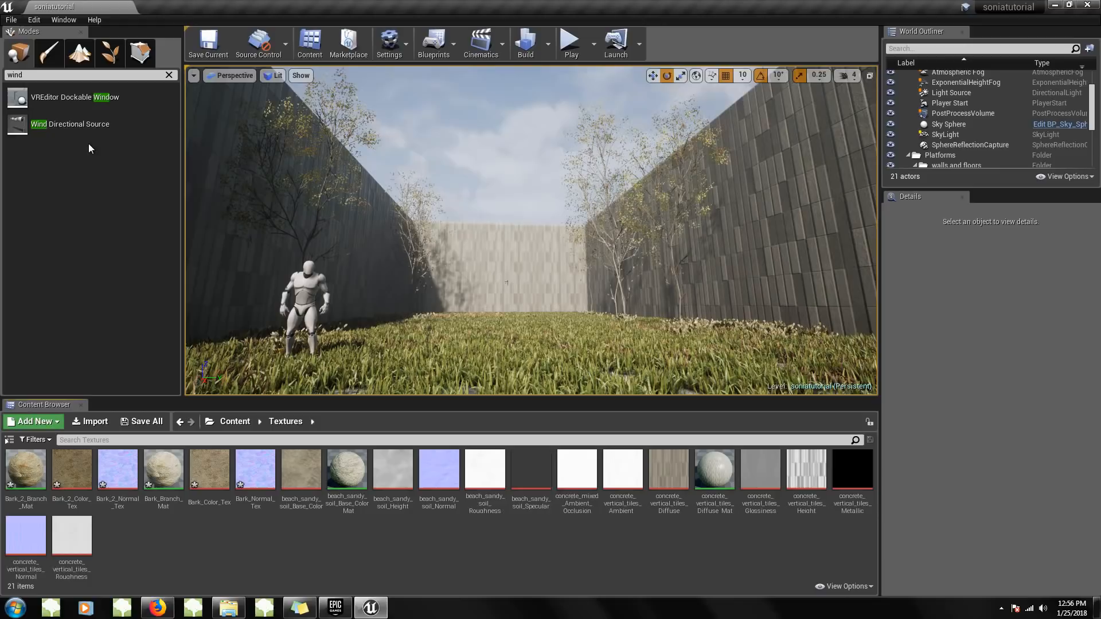
pyautogui.moveTo(90, 432)
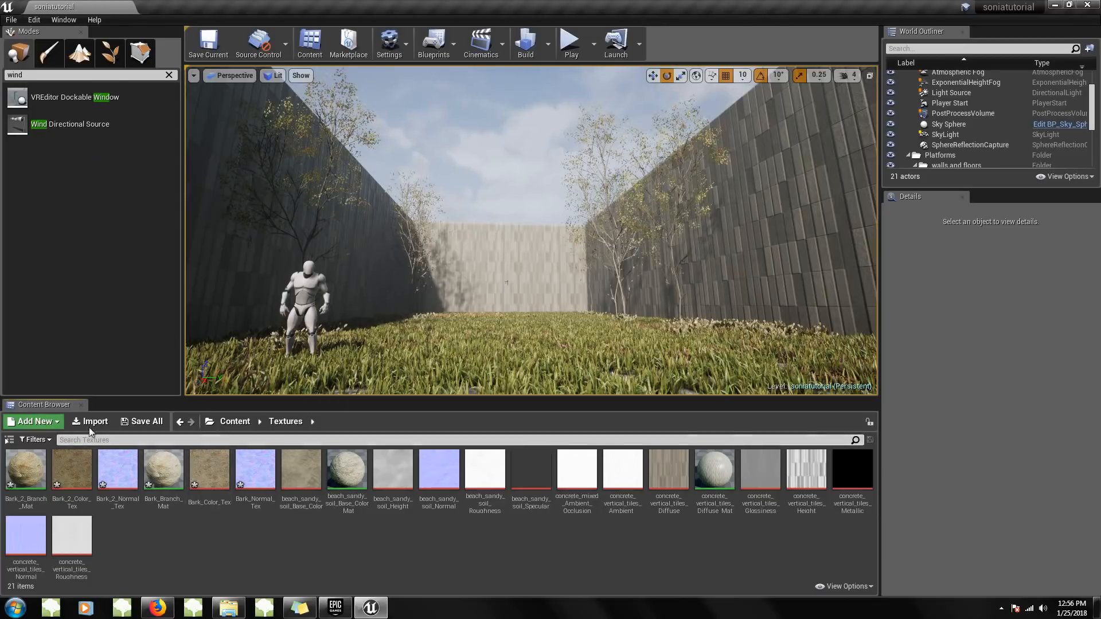
# Choose Shagbark_Hickory_Hero_2.st as the file to import into the project
pyautogui.click(93, 420)
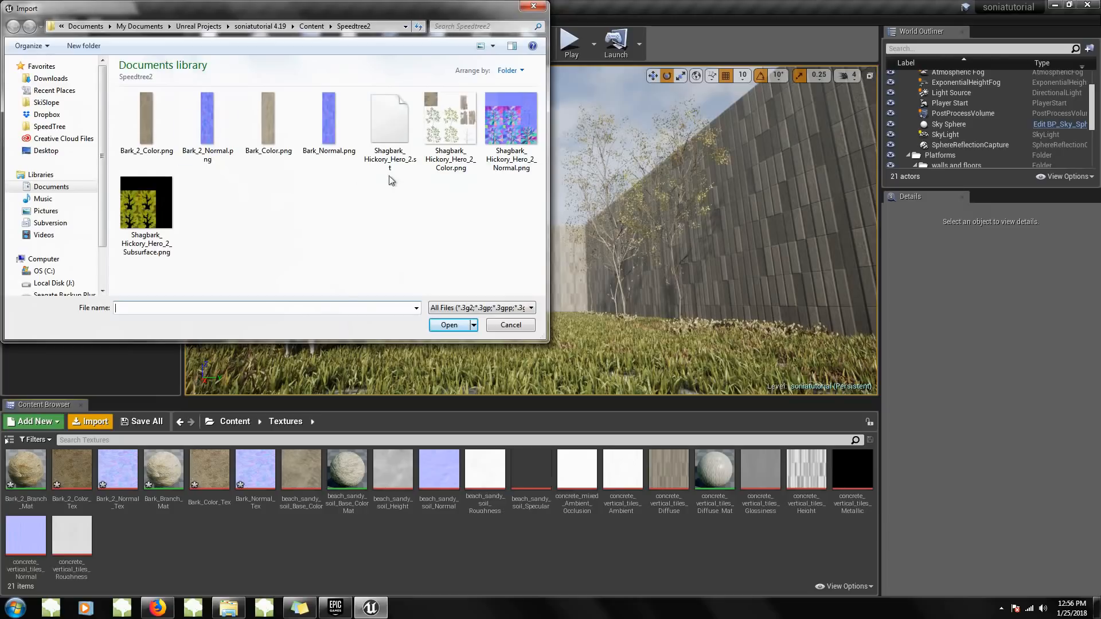
pyautogui.click(389, 119)
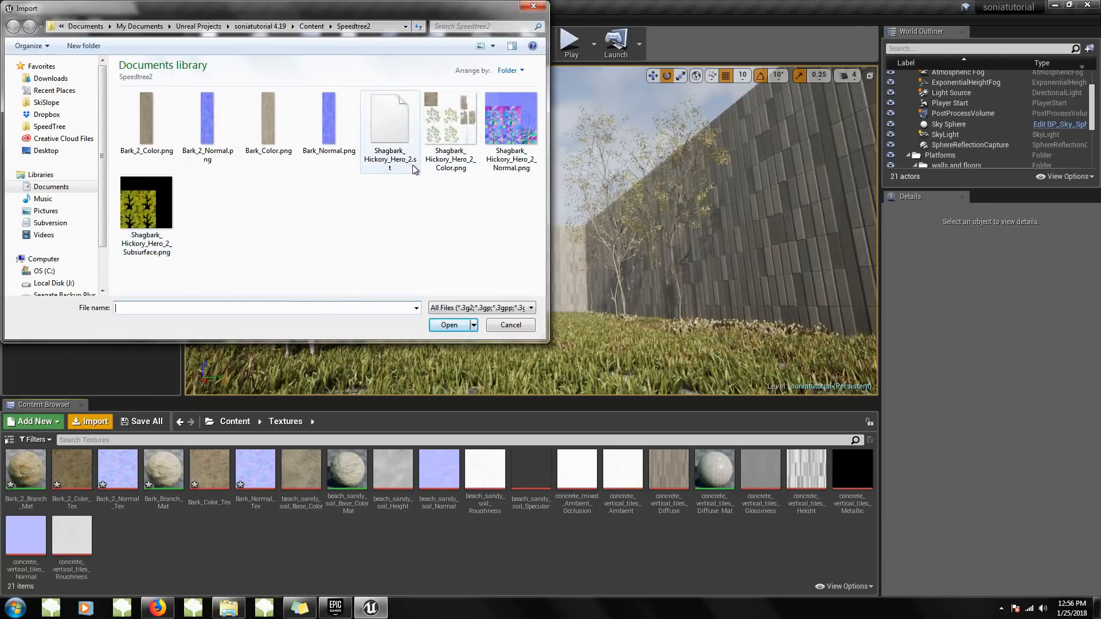
pyautogui.click(448, 325)
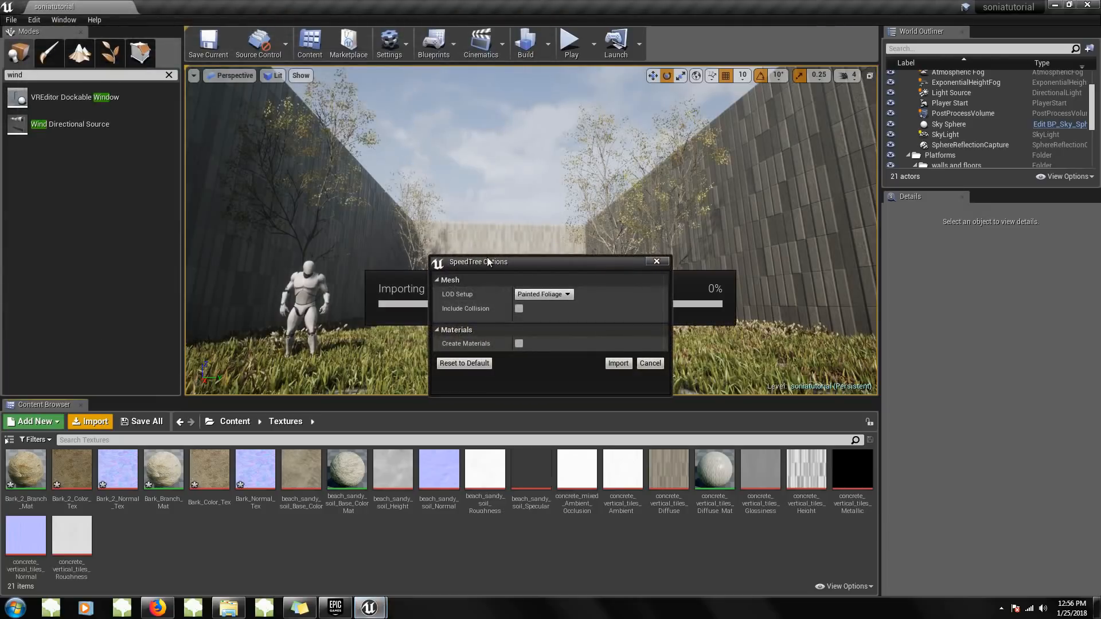
pyautogui.moveTo(518, 308)
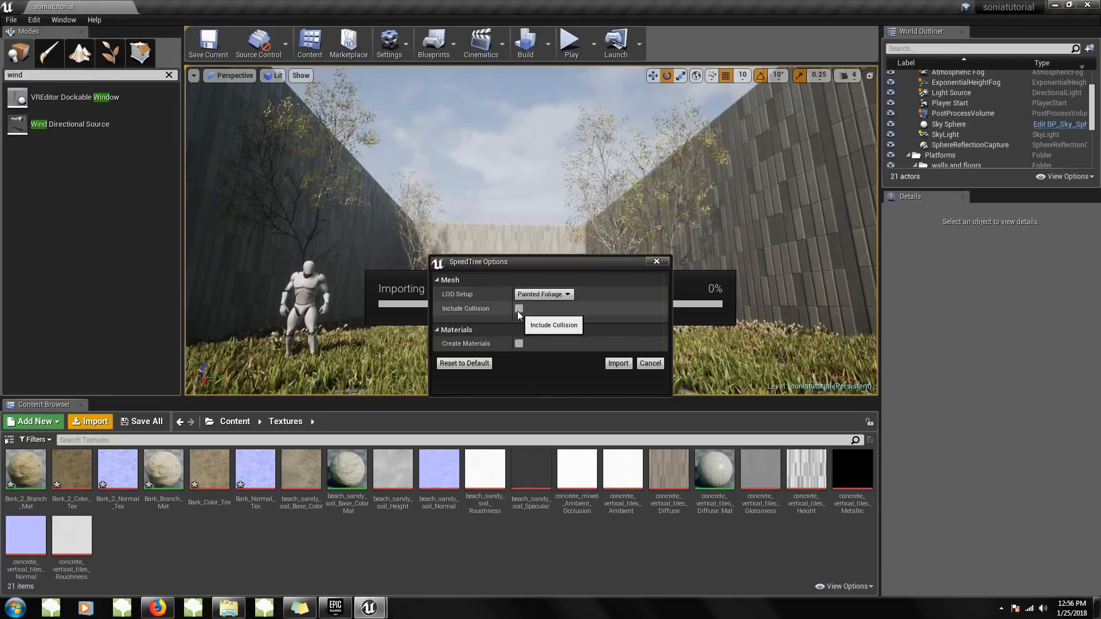
# Import the tree with Include Collision, Create Materials and Vertex Processing enabled
pyautogui.click(518, 309)
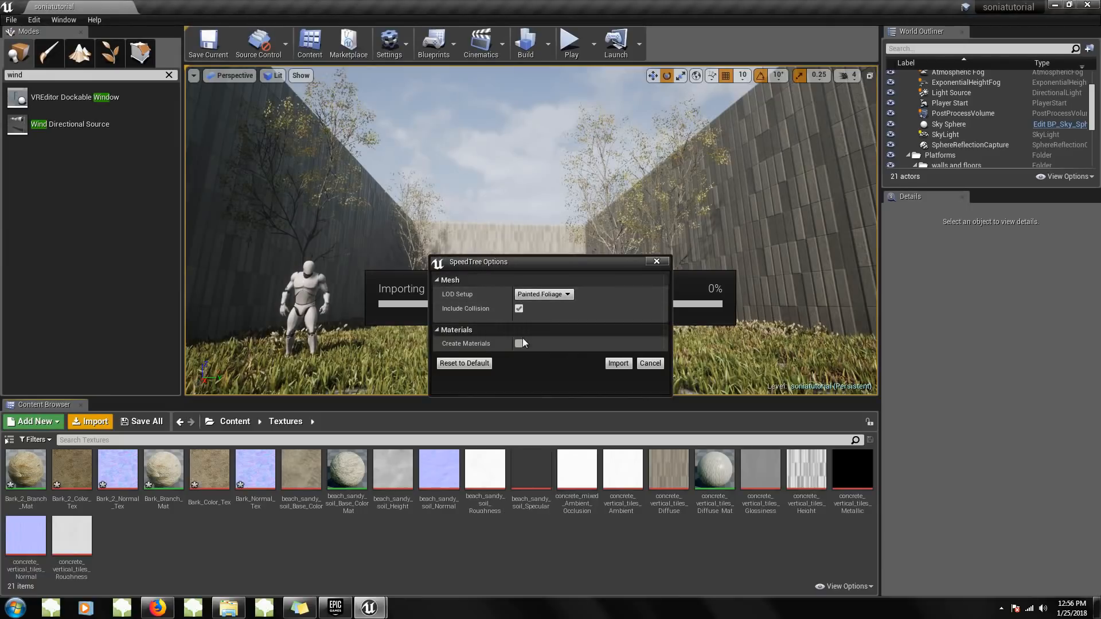
pyautogui.click(519, 342)
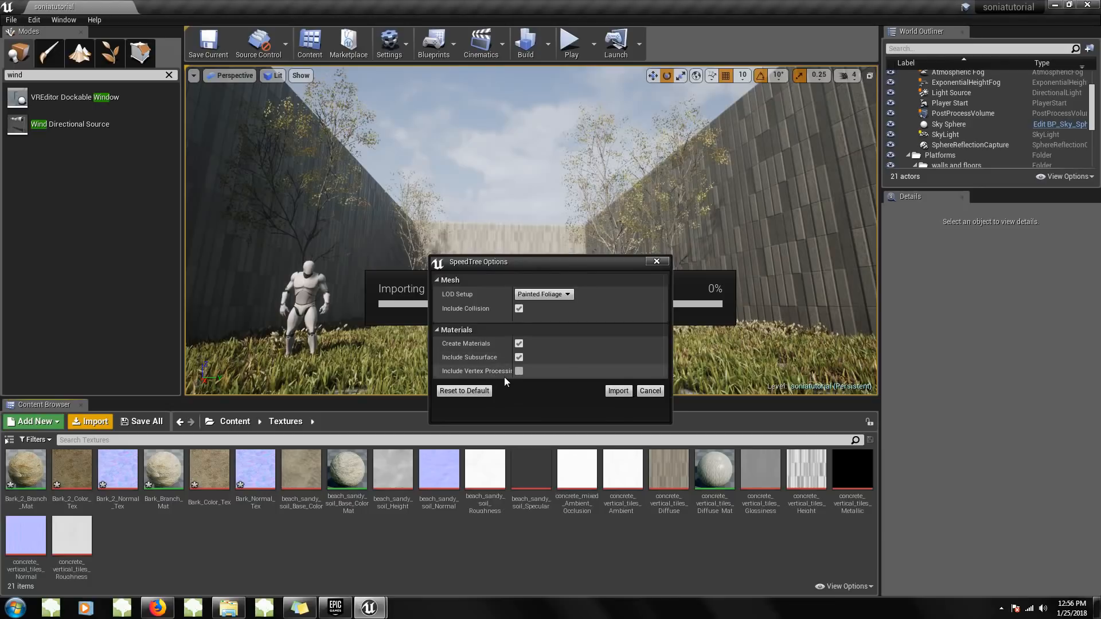
pyautogui.click(518, 370)
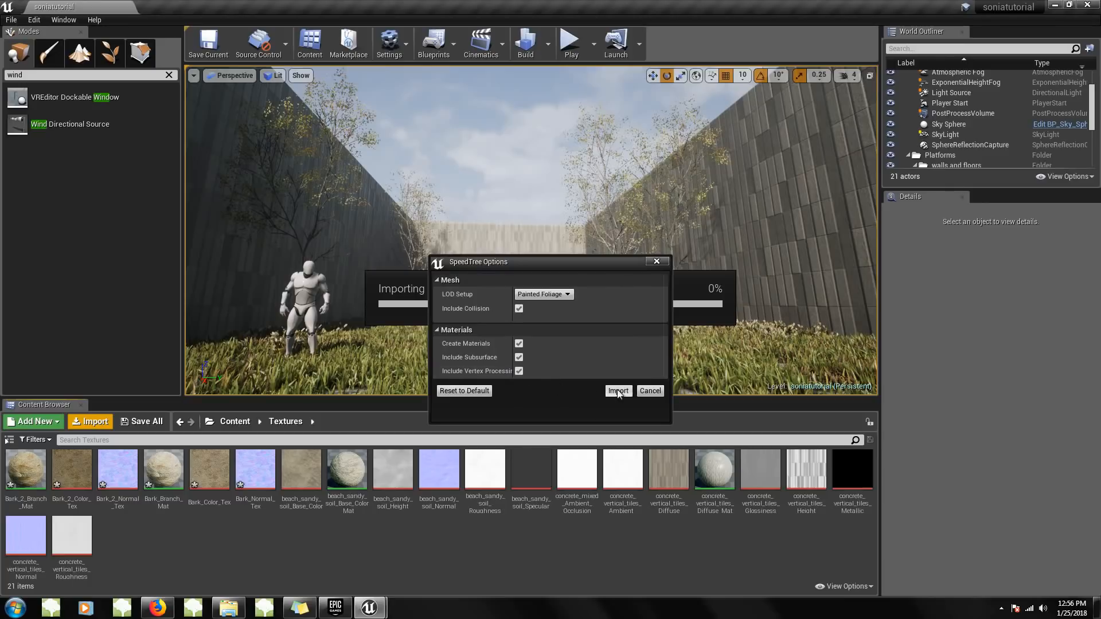
pyautogui.click(617, 390)
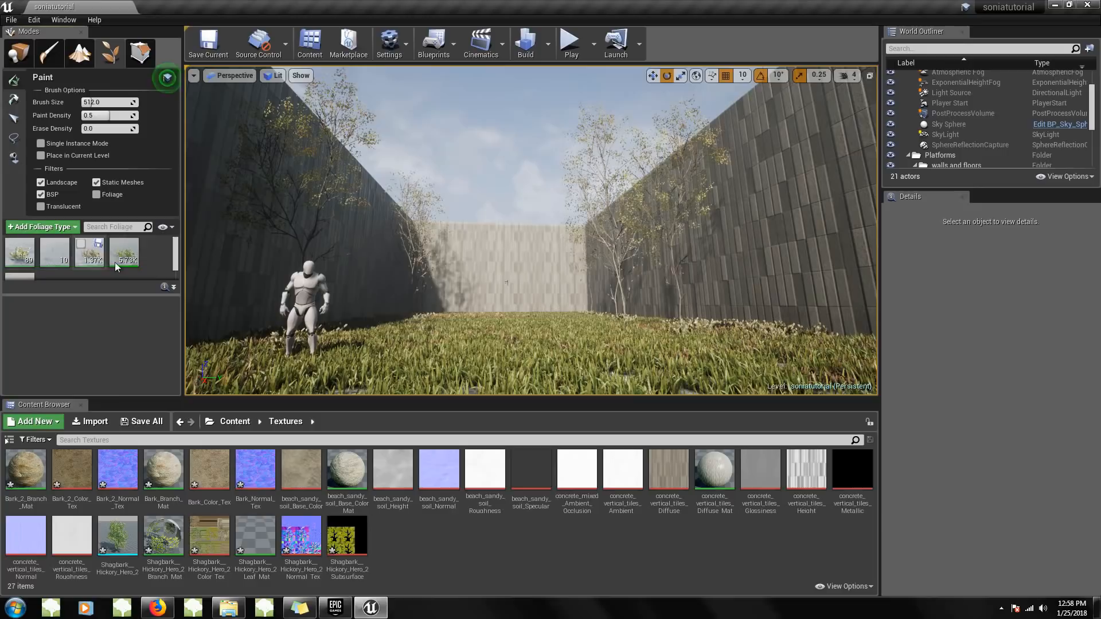
pyautogui.moveTo(17, 54)
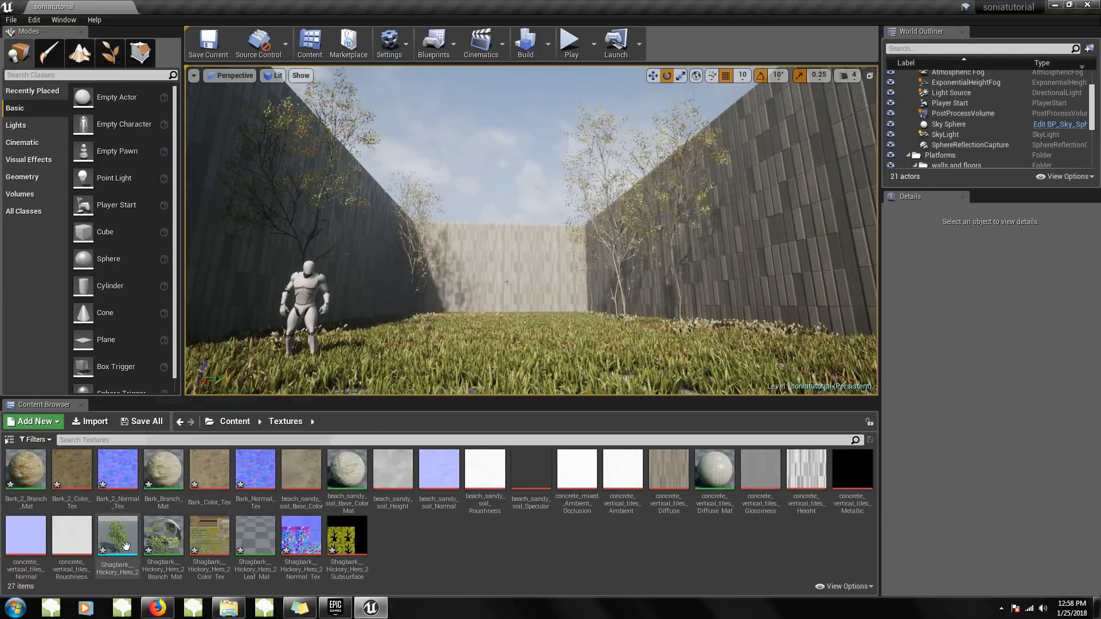
# Select the imported Shagbark_Hickory_Hero_2 mesh in the Content Browser
pyautogui.click(117, 537)
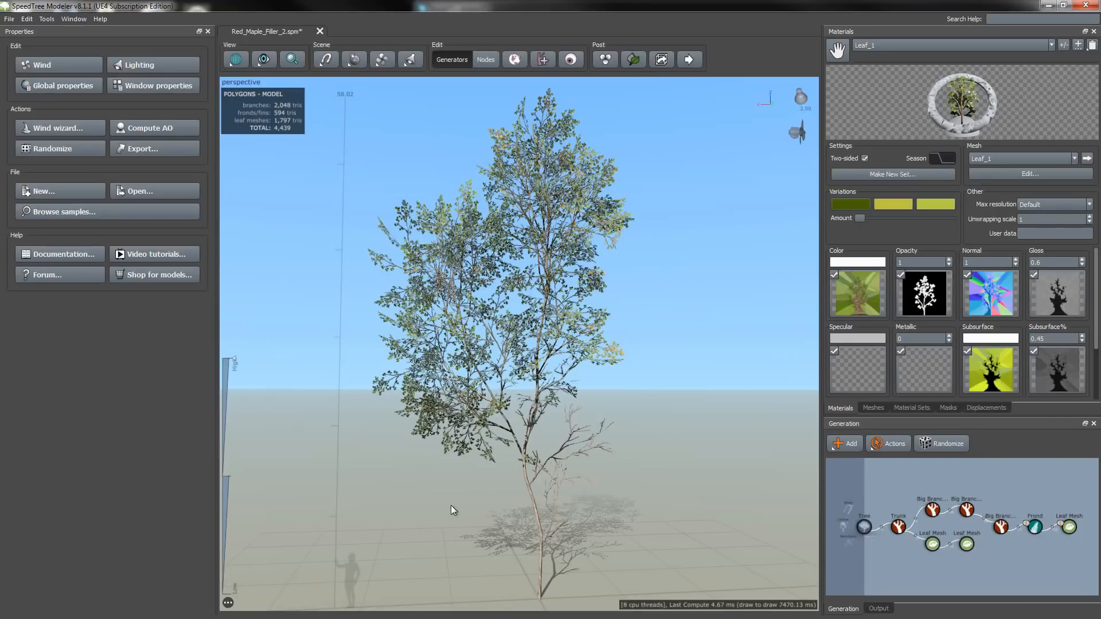
pyautogui.moveTo(592, 346)
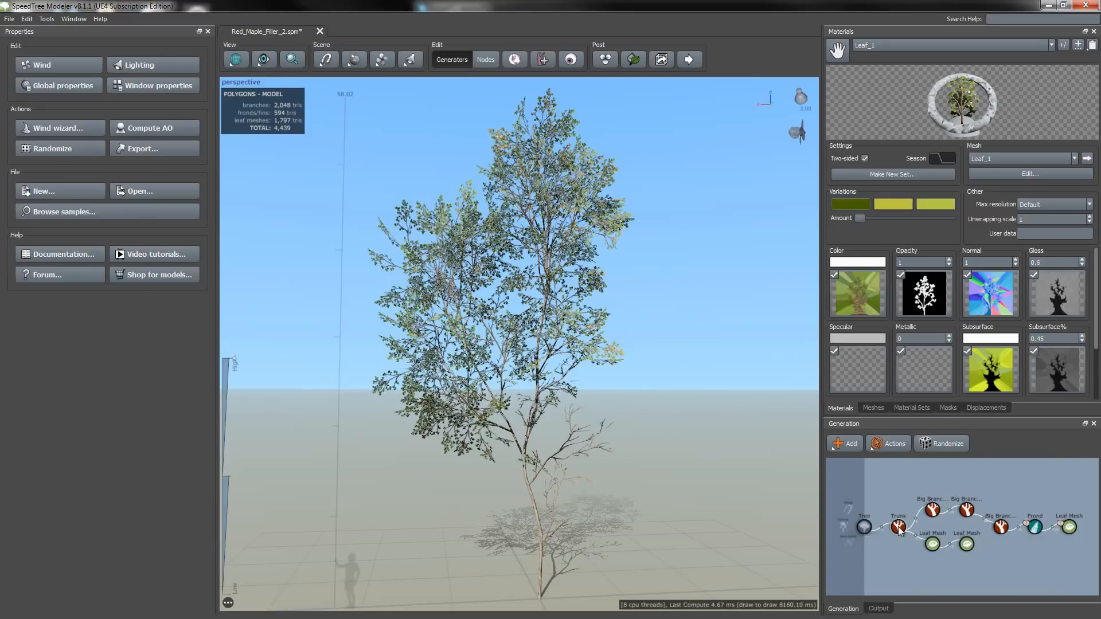
# Review the Trunk's UV mapping settings, then select the big branches generator
pyautogui.click(898, 526)
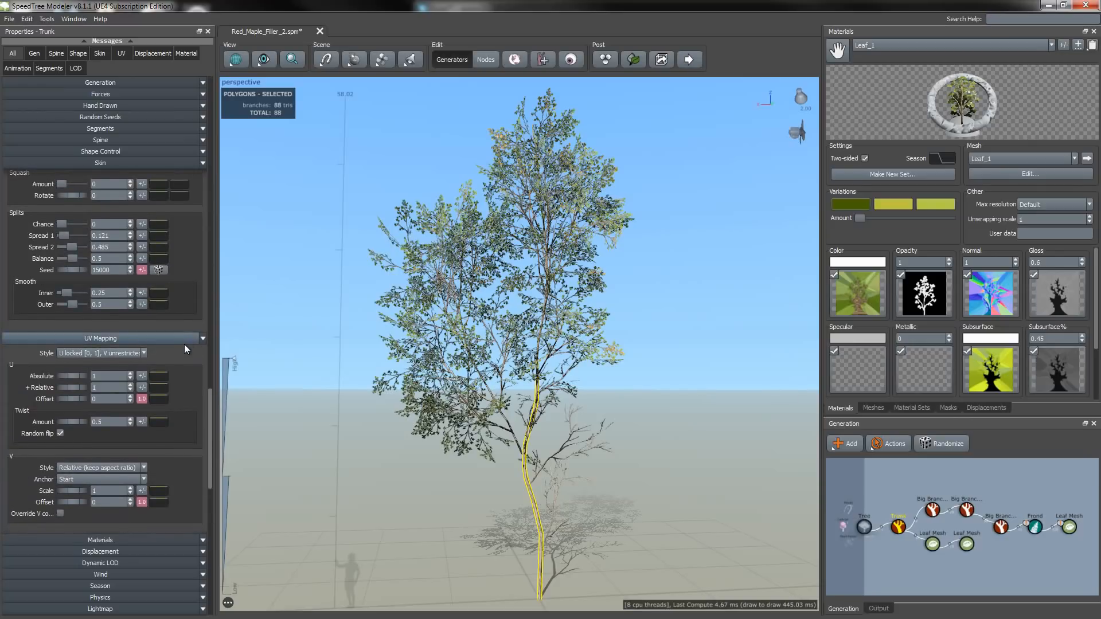
pyautogui.moveTo(184, 388)
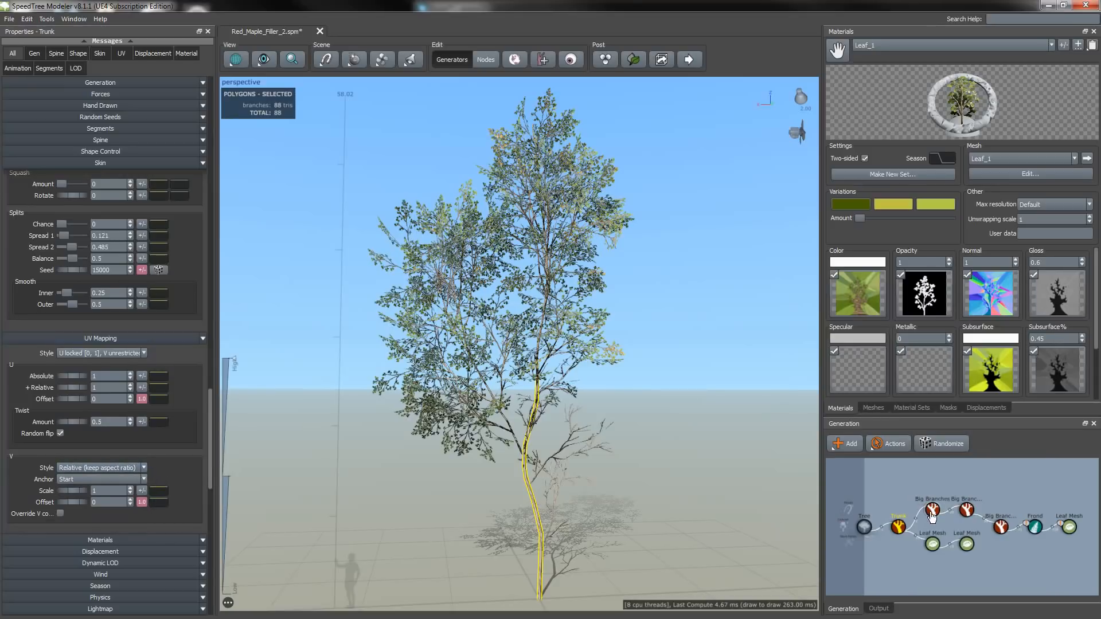
pyautogui.click(931, 509)
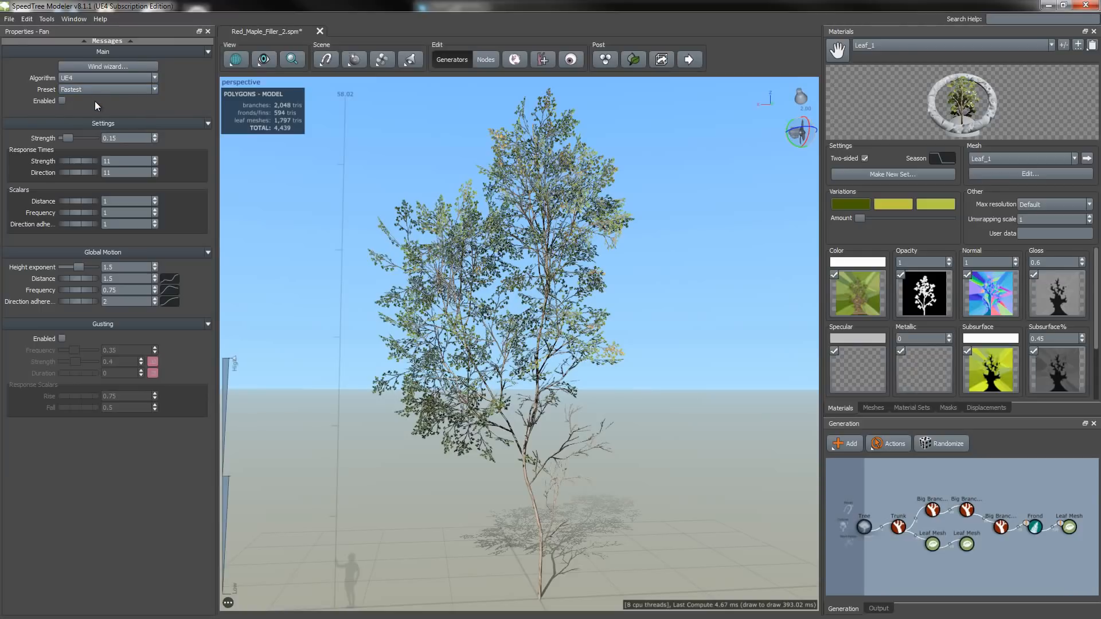
# Export Red_Maple_Filler_2.st to Speedtree2 for UE4 with Atlas set to Everything
pyautogui.click(9, 20)
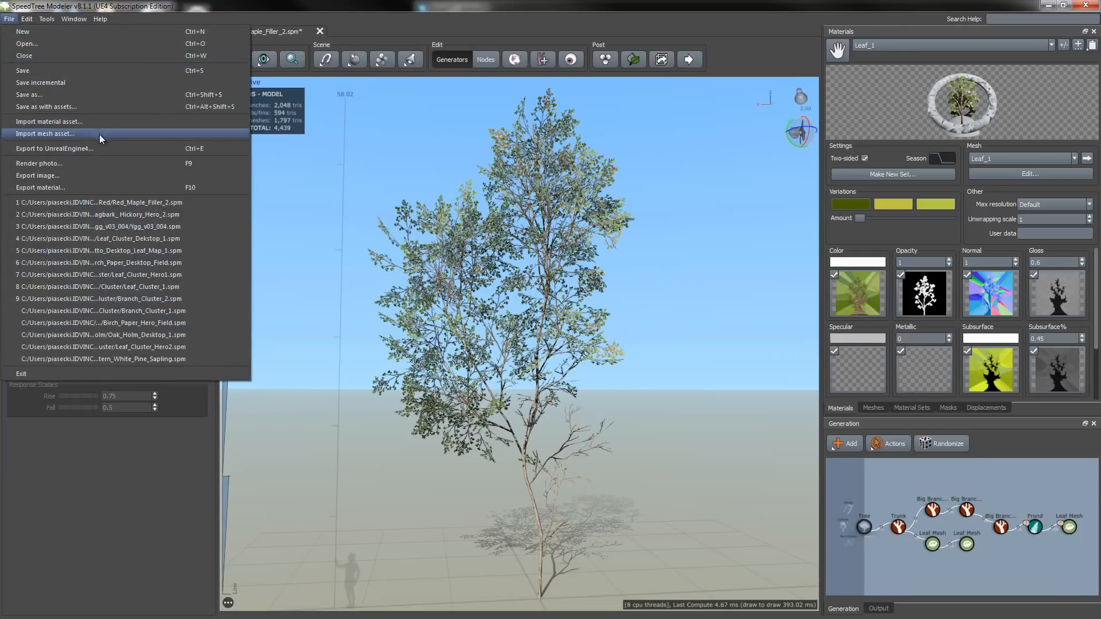
pyautogui.click(54, 148)
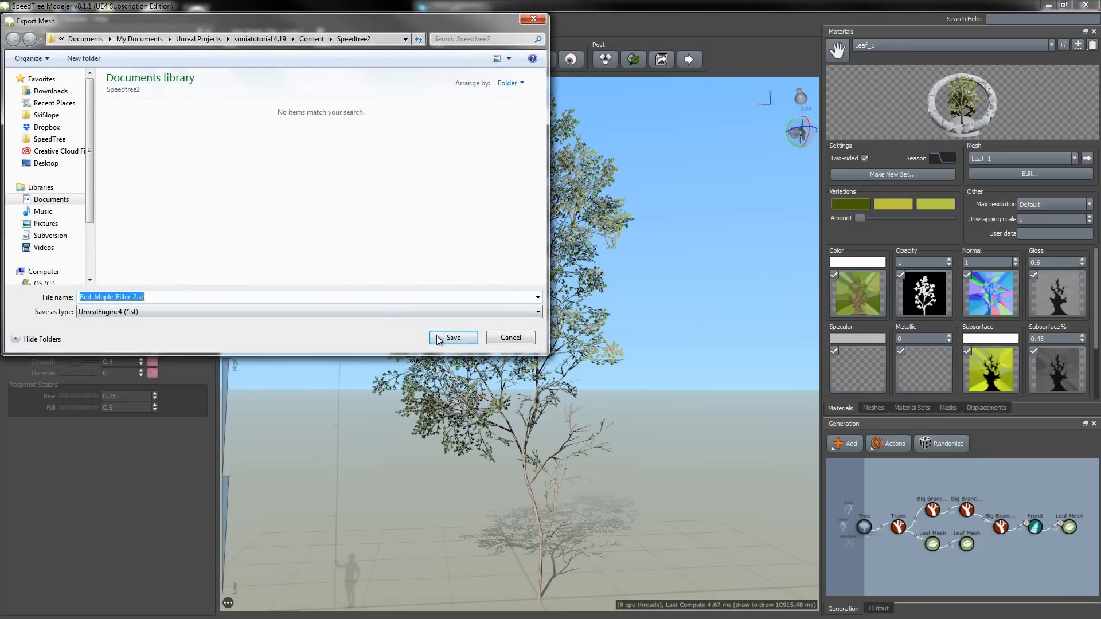
pyautogui.click(452, 337)
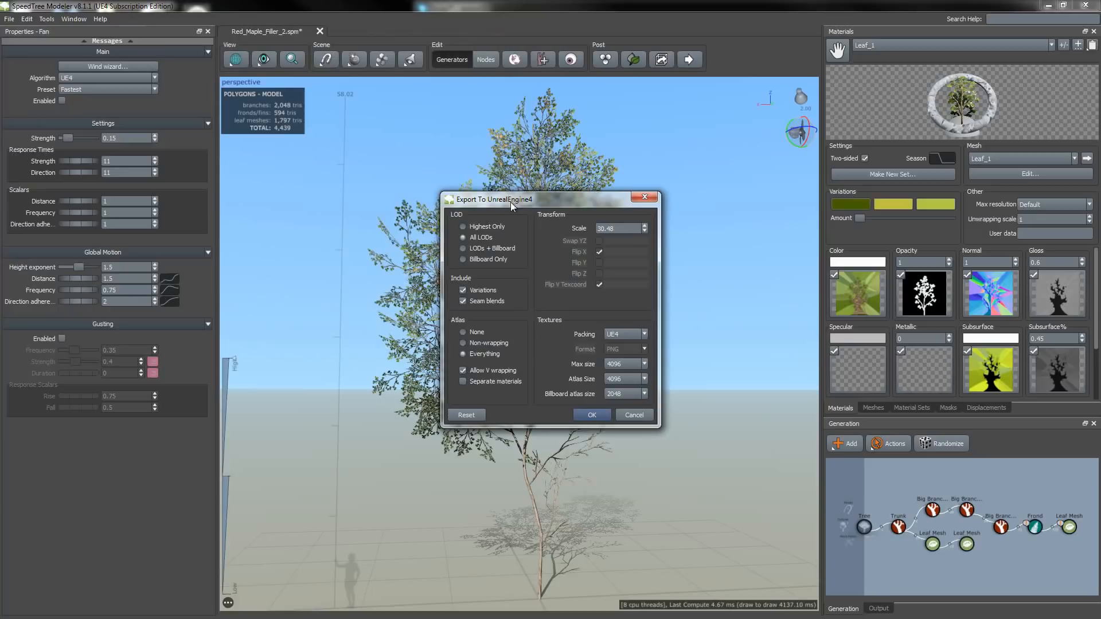
pyautogui.moveTo(462, 322)
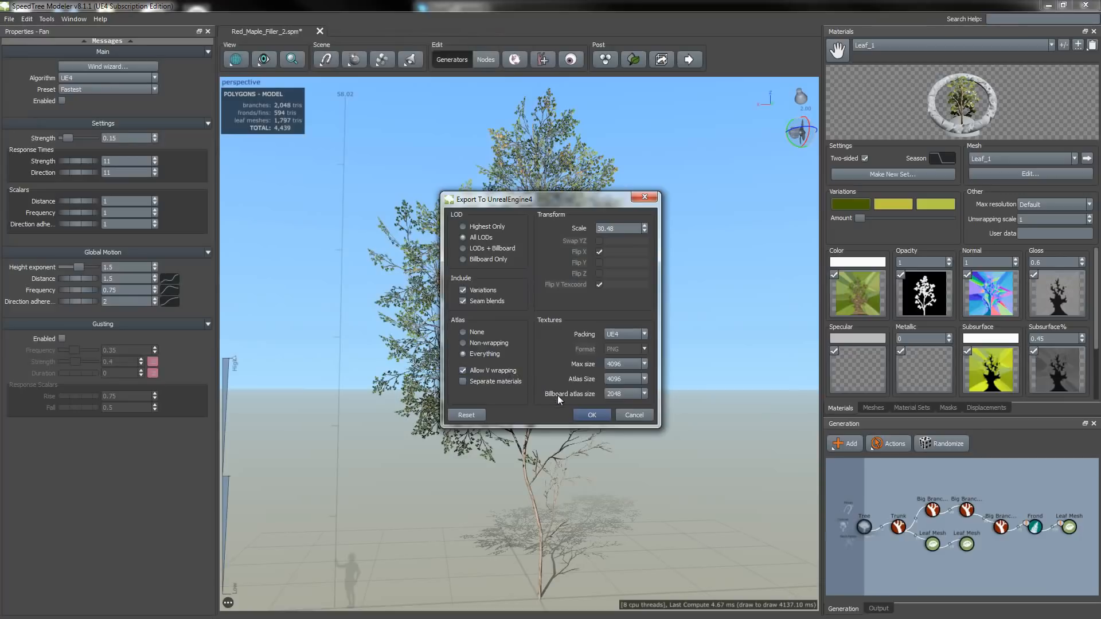
pyautogui.click(590, 414)
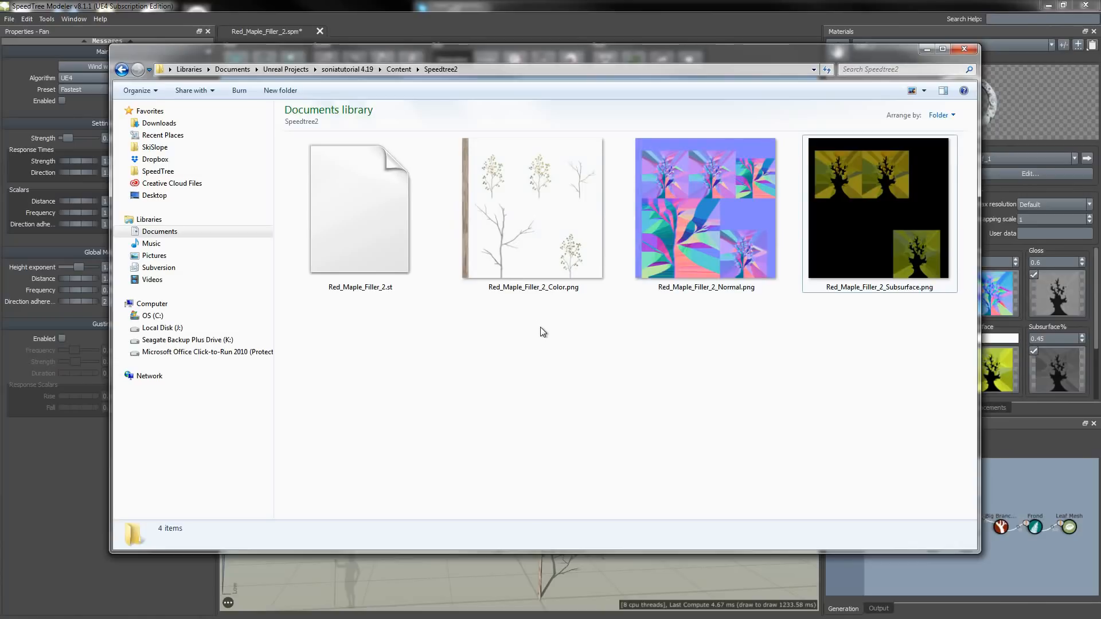
pyautogui.moveTo(543, 335)
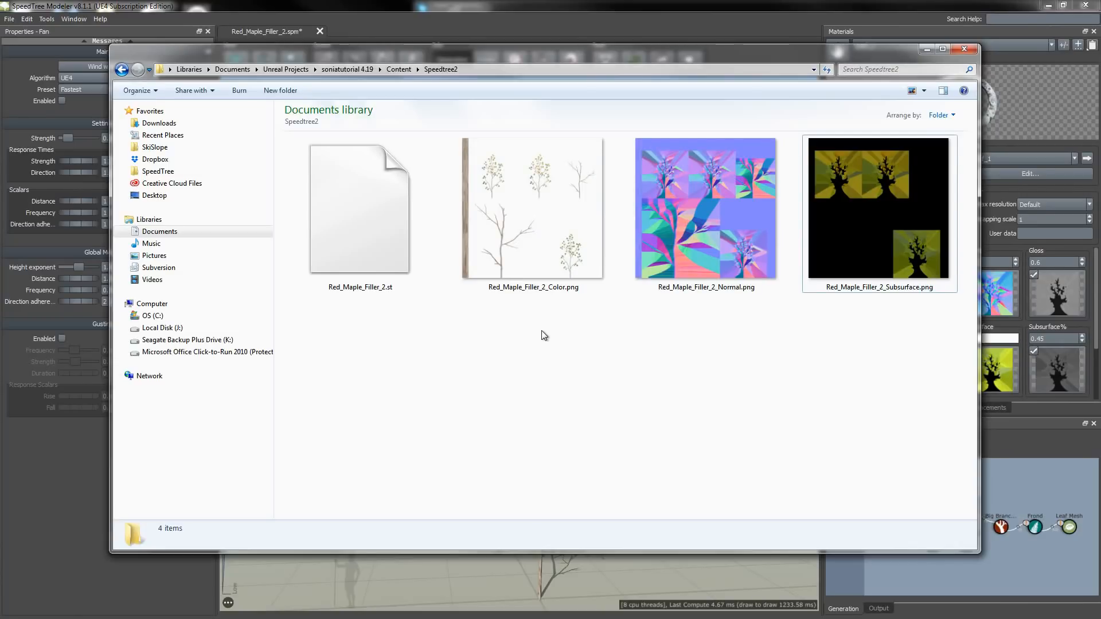